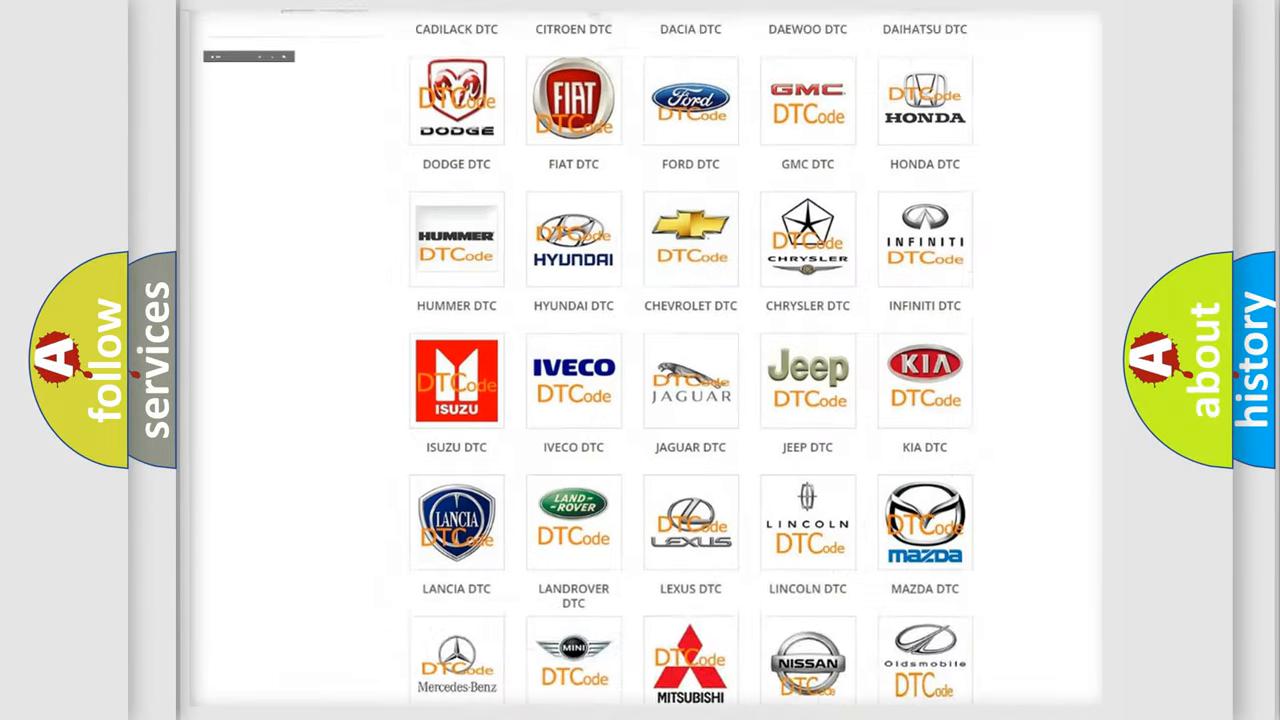
Open the Fiat DTC code list and scroll through its code subcategories
scroll("up", 3)
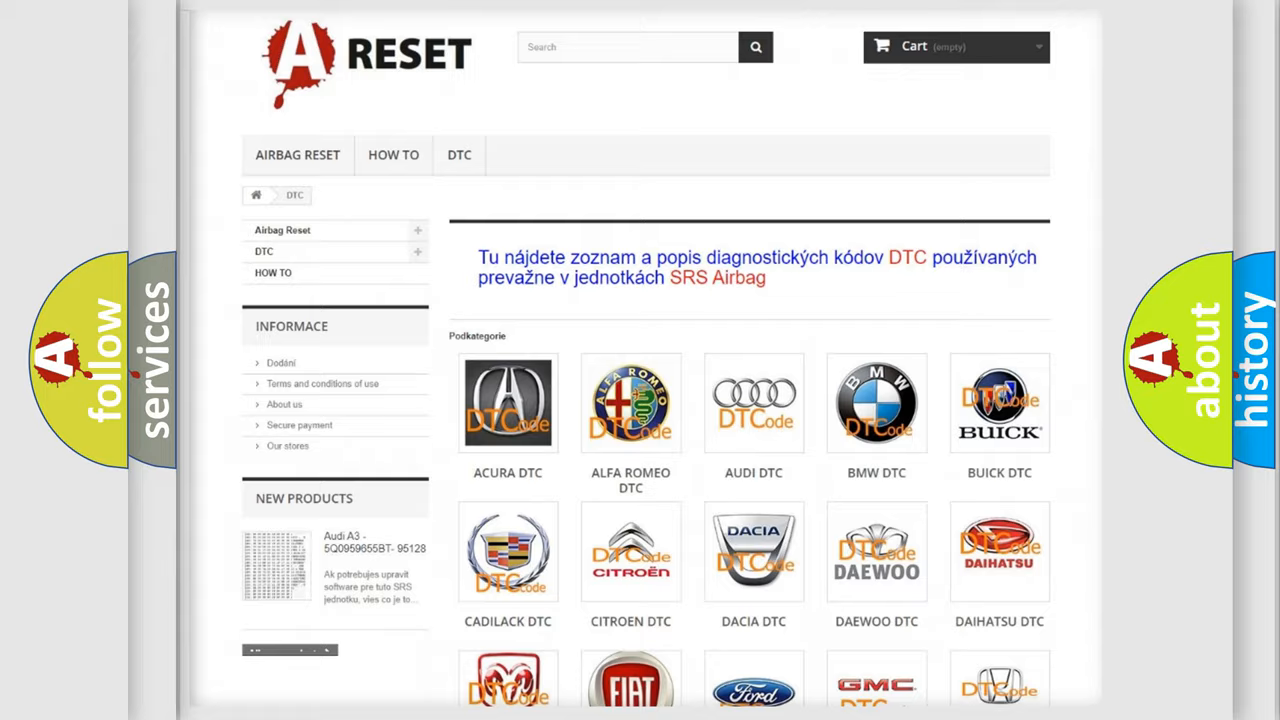
scroll("down", 3)
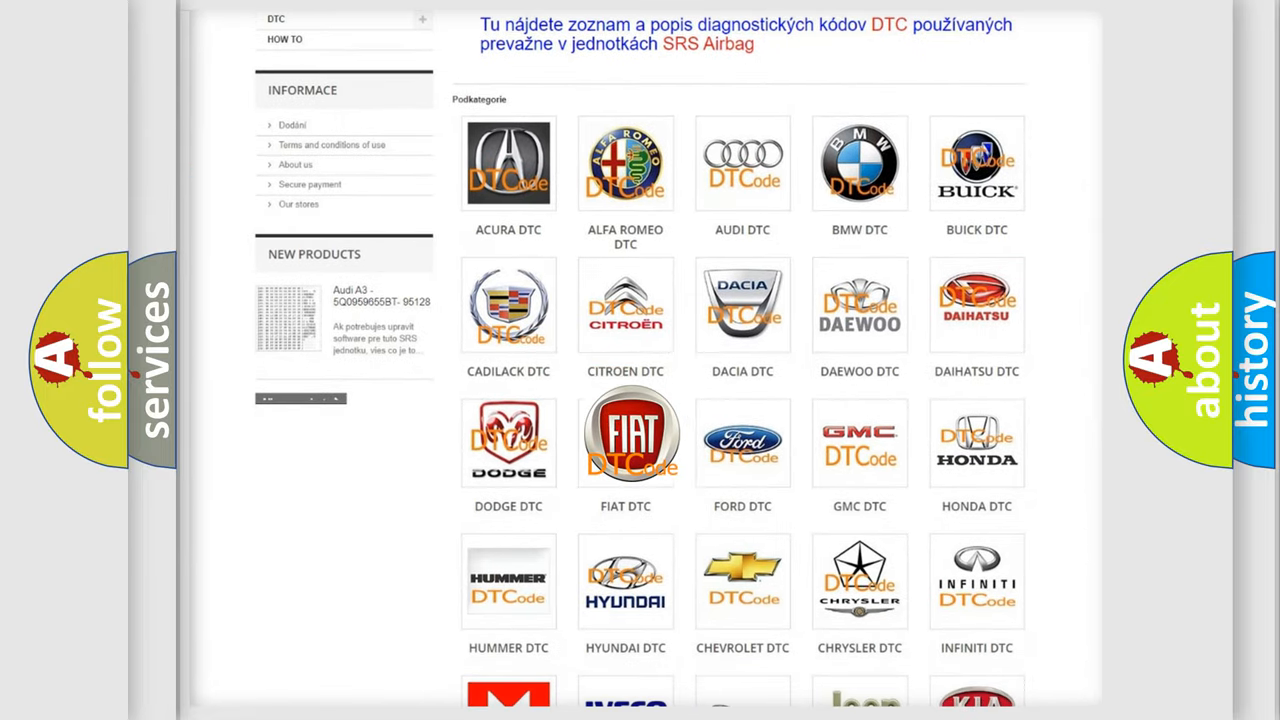
left_click(625, 435)
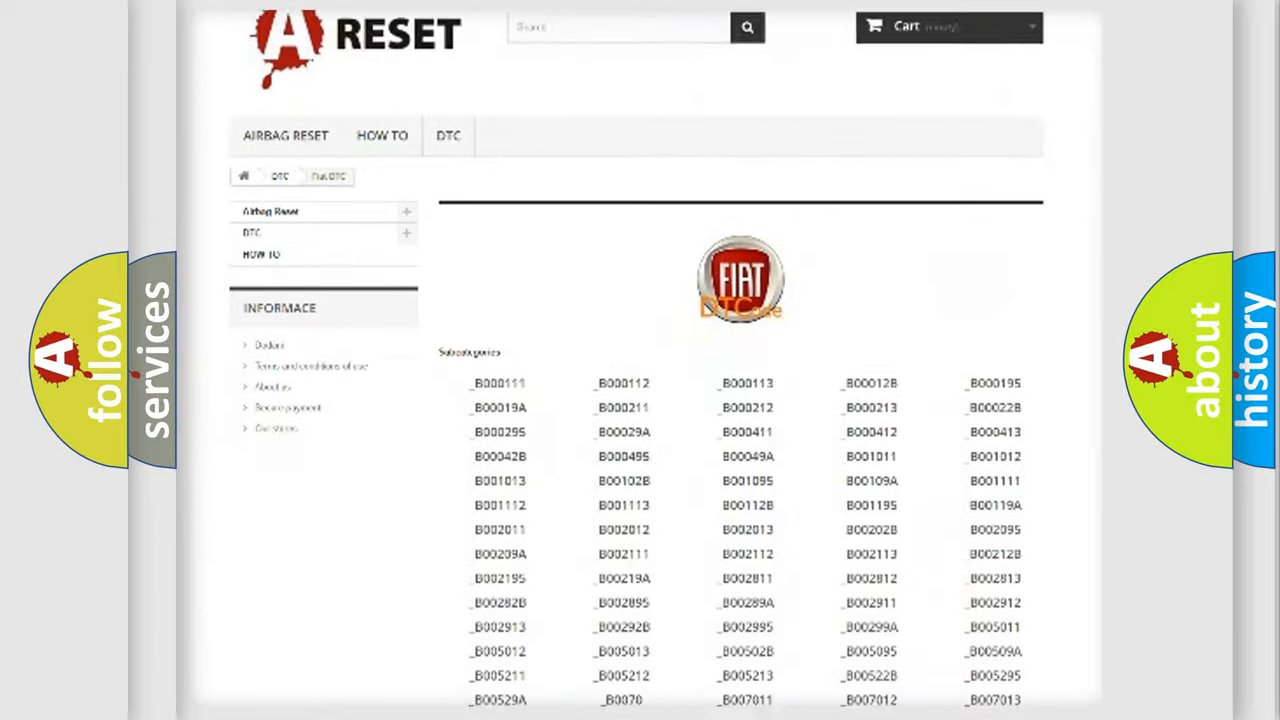
scroll("down", 3)
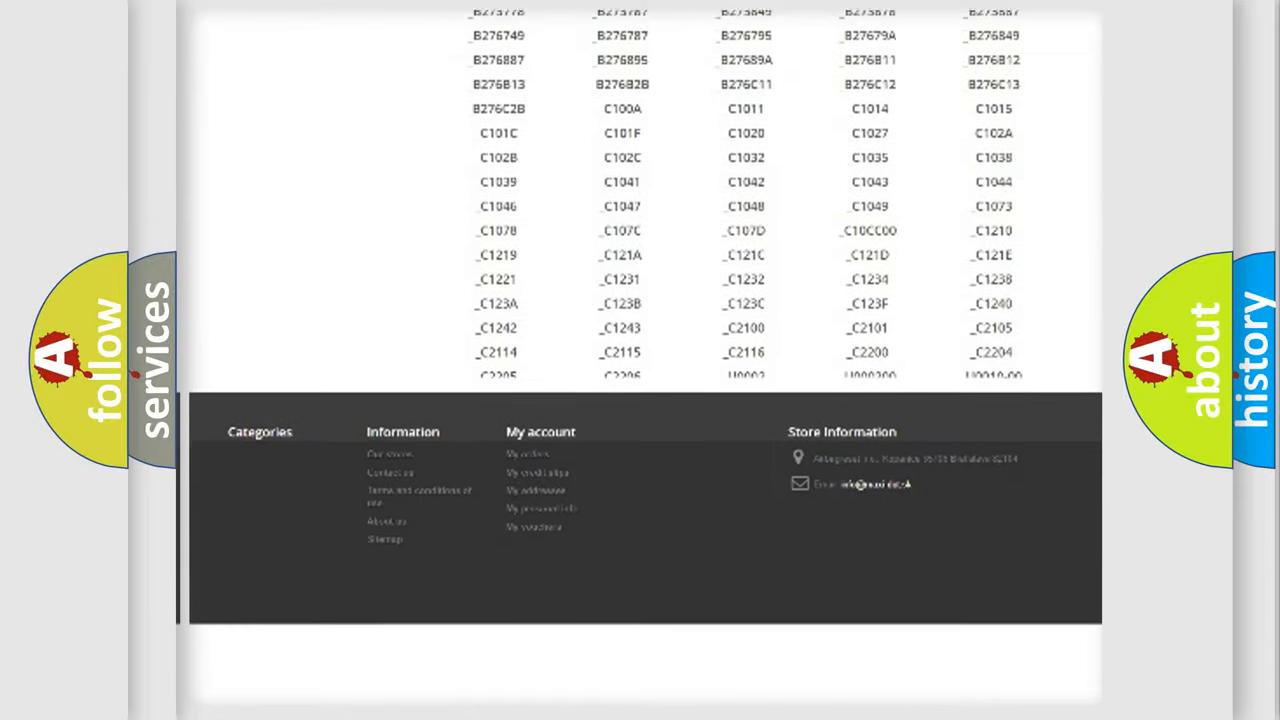
scroll("up", 3)
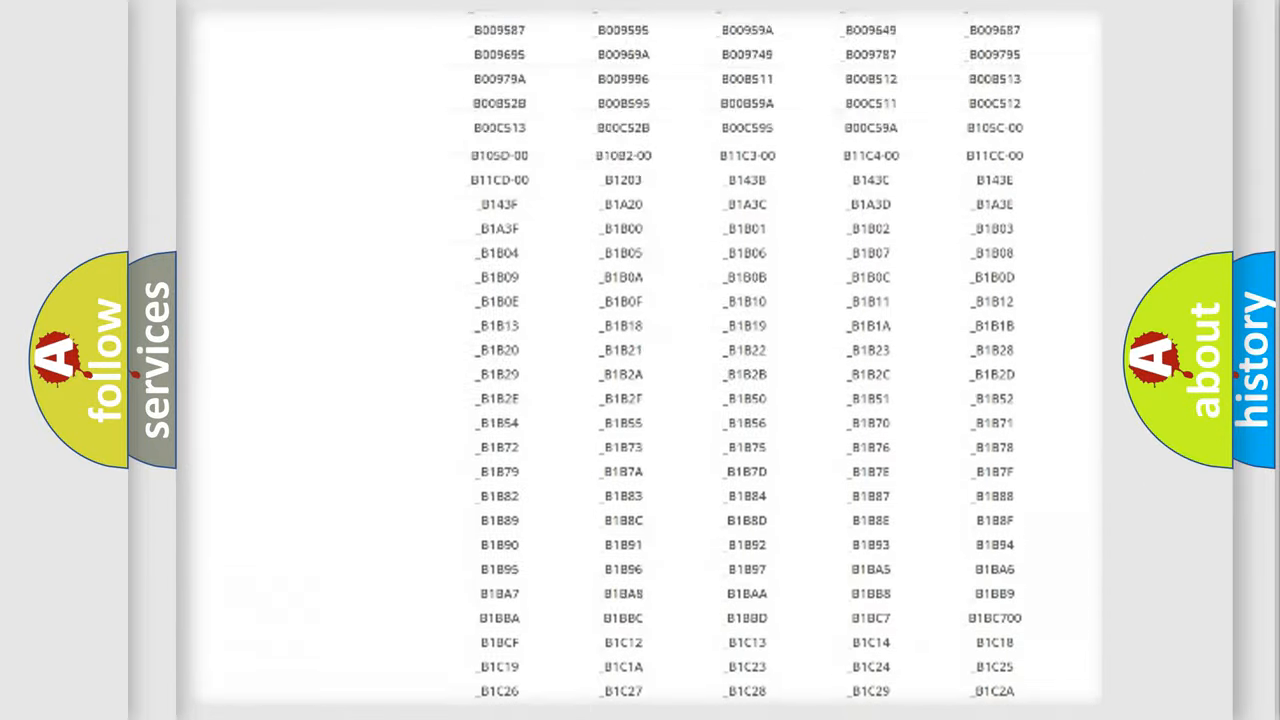
scroll("up", 3)
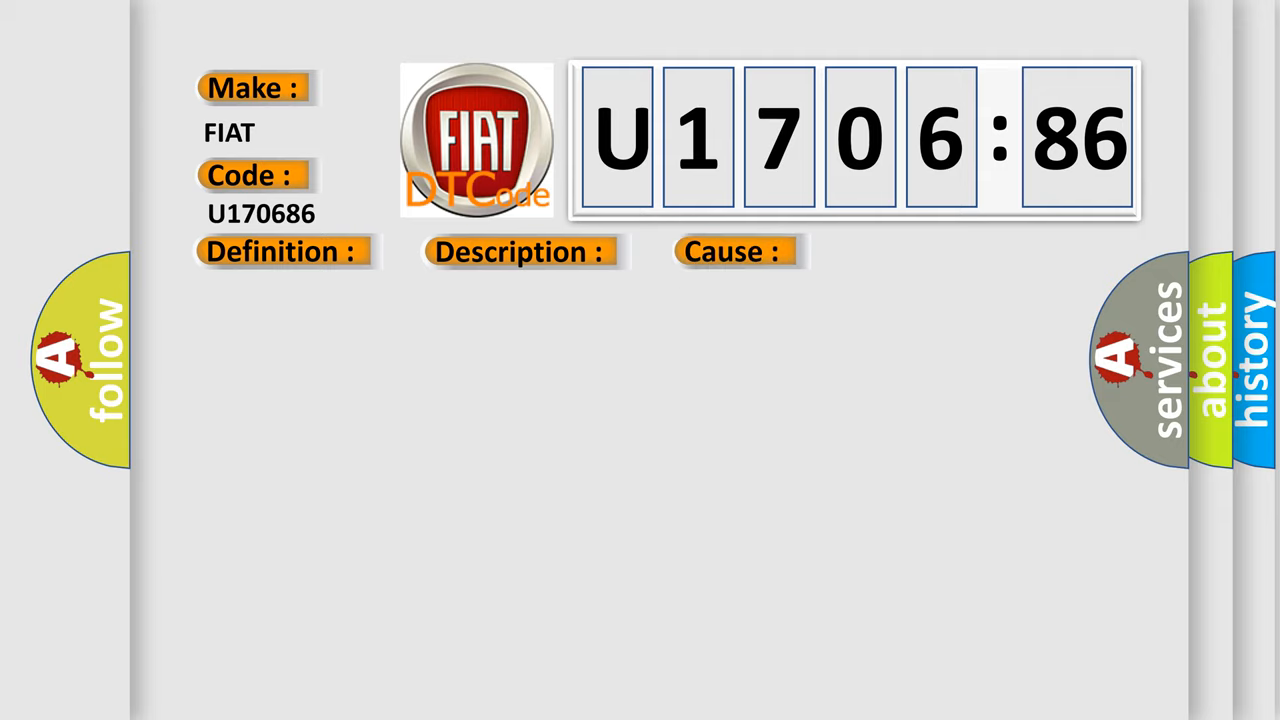
Reveal the U170686 definition: restraint controller signal invalid, implausible serial-data circuit quantity
left_click(281, 251)
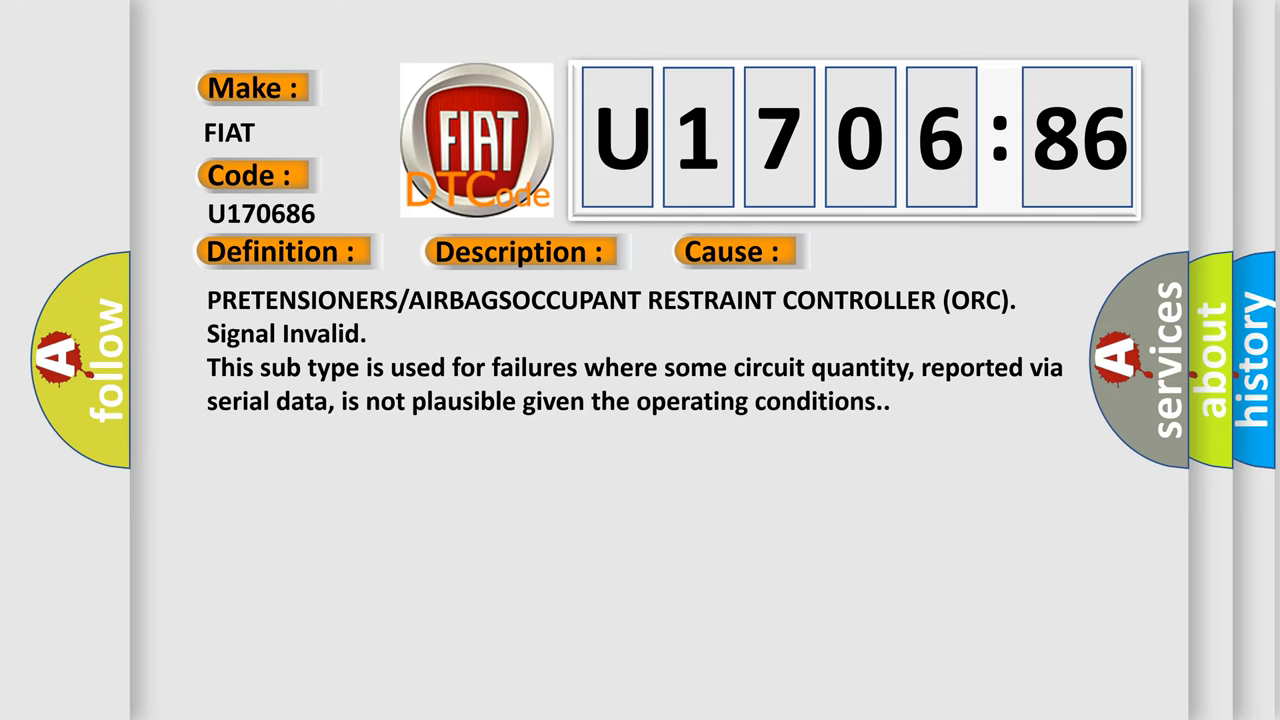